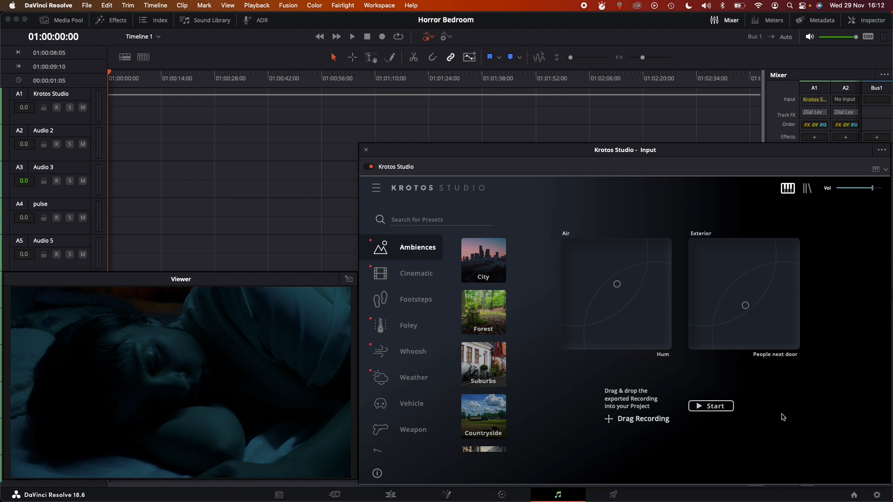
Step: Search 'ap', load the Apartment ambience preset, and shift the Air and Exterior blends while recording
{"action": "left_click", "coordinate": [436, 219]}
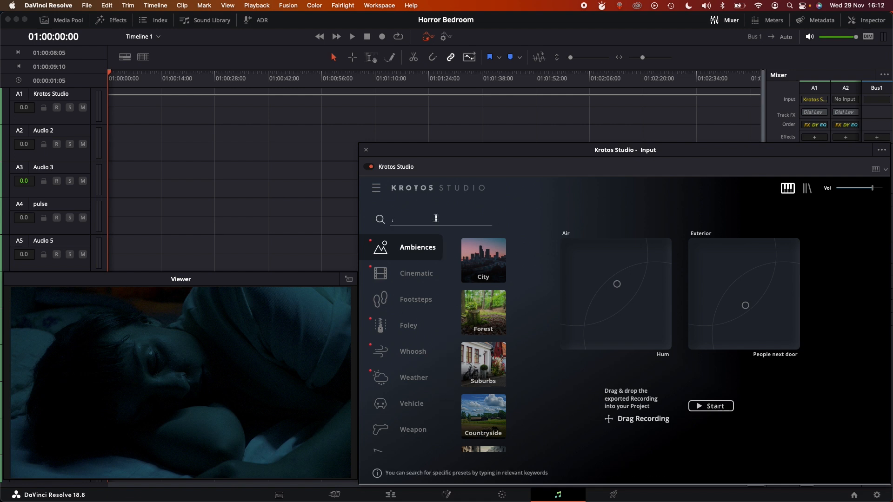
{"action": "type", "text": "ap"}
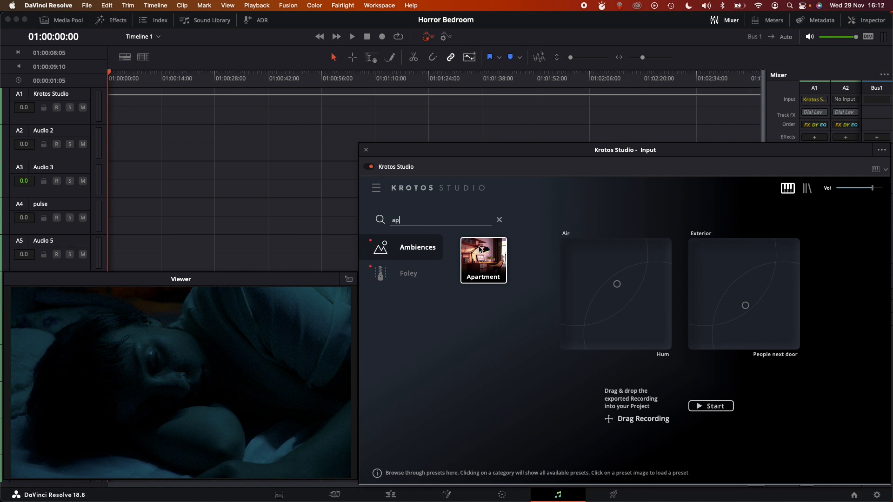
{"action": "left_click", "coordinate": [710, 405]}
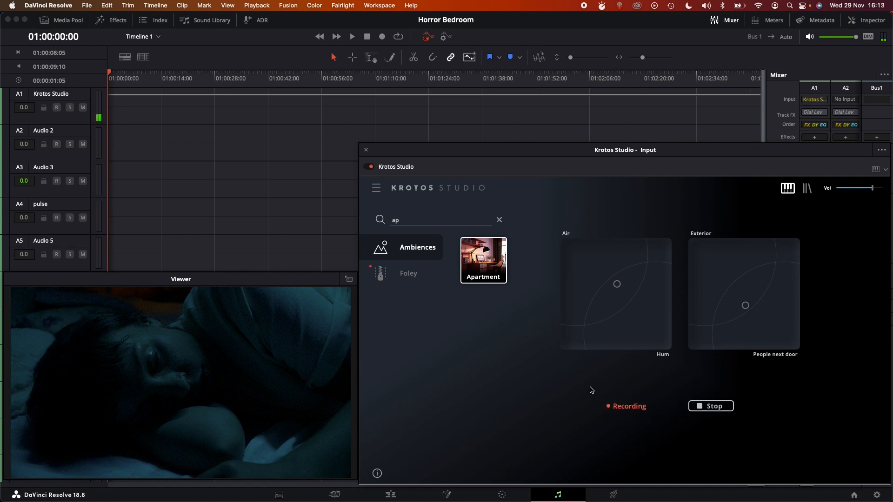
{"action": "left_click_drag", "start_coordinate": [617, 284], "coordinate": [620, 298]}
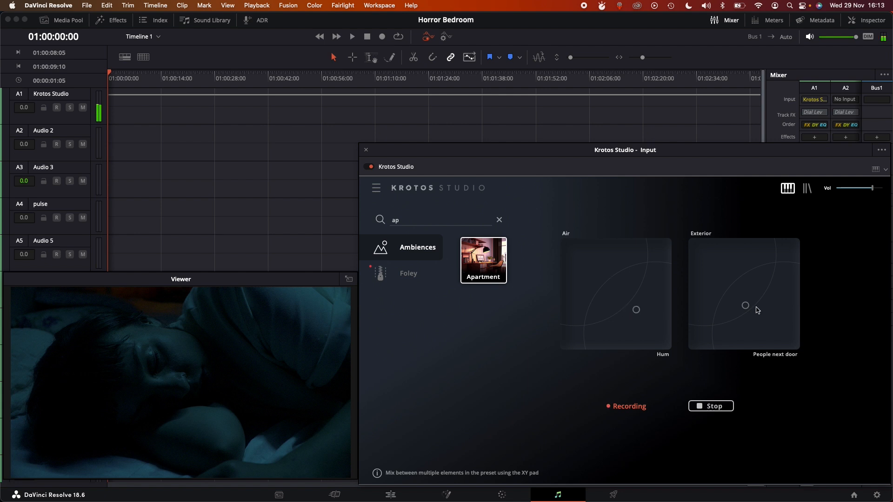
{"action": "left_click_drag", "start_coordinate": [745, 304], "coordinate": [709, 306]}
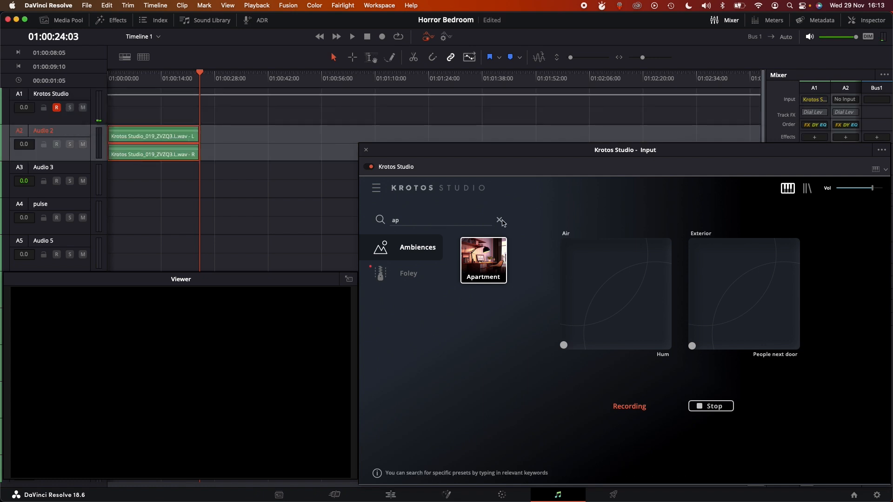
Step: Search 'wind' in the Weather category and load the Wind Cold 2 preset
{"action": "left_click", "coordinate": [711, 407]}
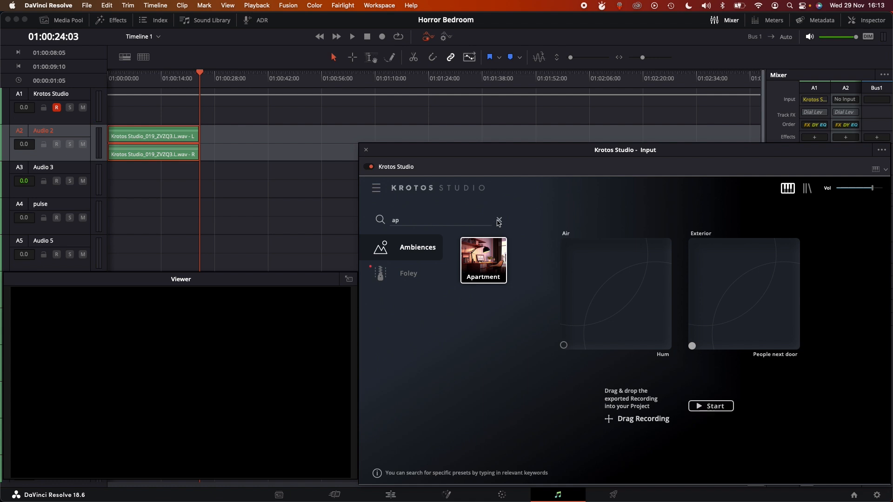
{"action": "type", "text": "wind"}
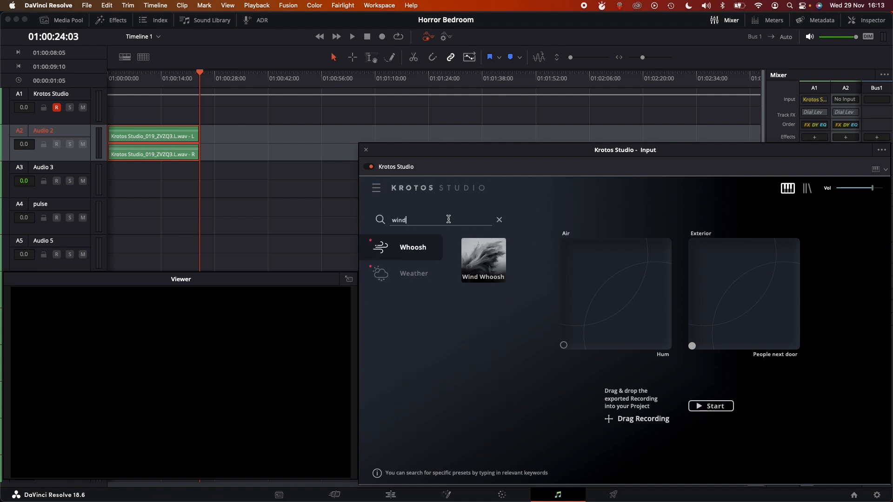
{"action": "left_click", "coordinate": [413, 273]}
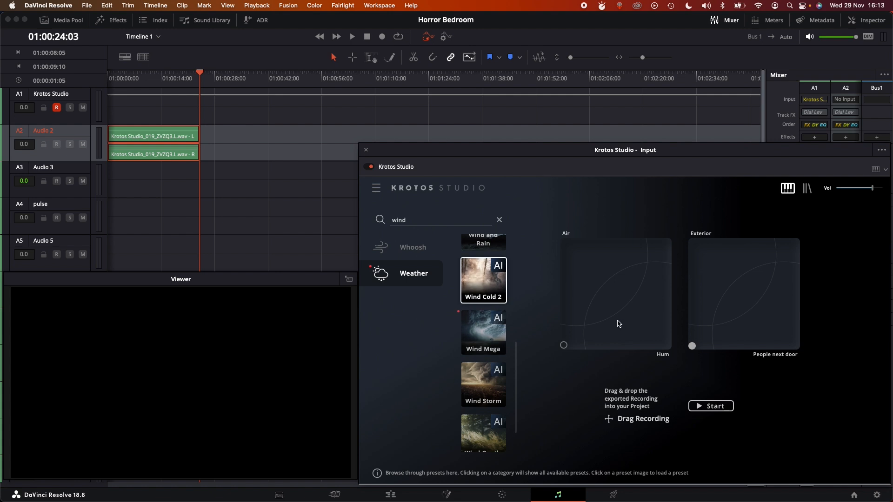
{"action": "left_click", "coordinate": [619, 324]}
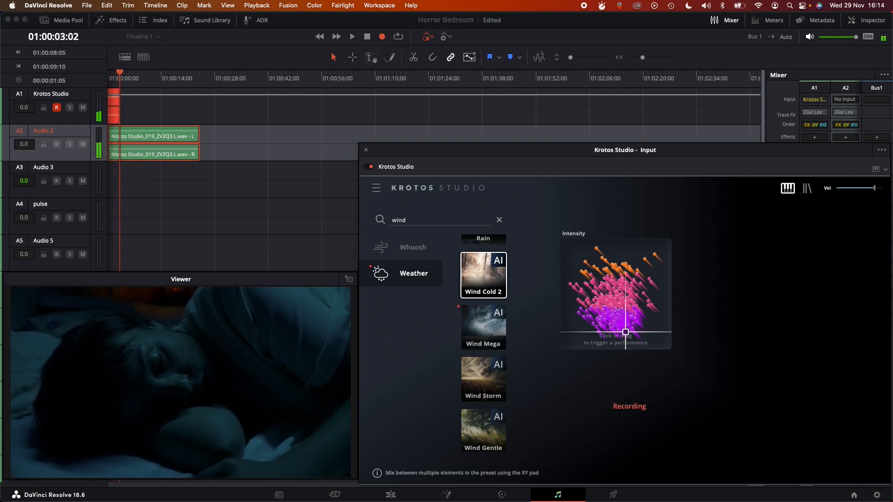
Step: Perform the Wind Cold 2 take by sweeping the crosshair across the Intensity pad
{"action": "left_click_drag", "start_coordinate": [625, 332], "coordinate": [597, 320]}
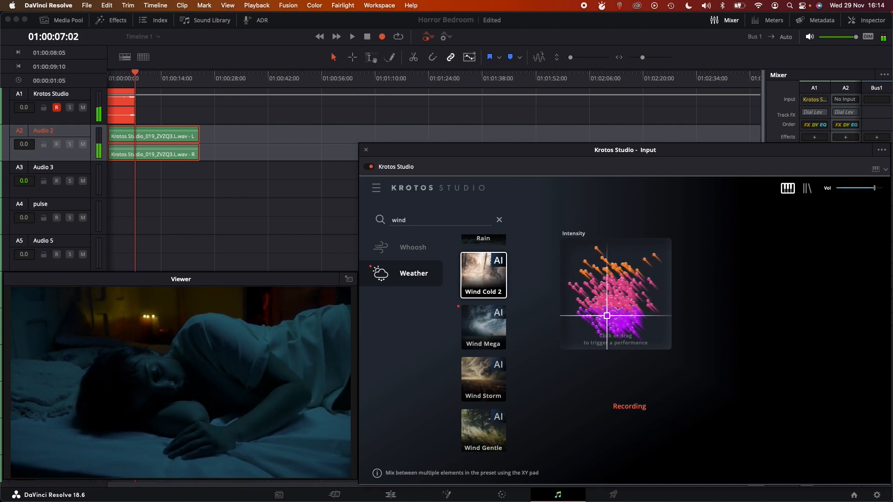
{"action": "left_click_drag", "start_coordinate": [607, 316], "coordinate": [632, 312]}
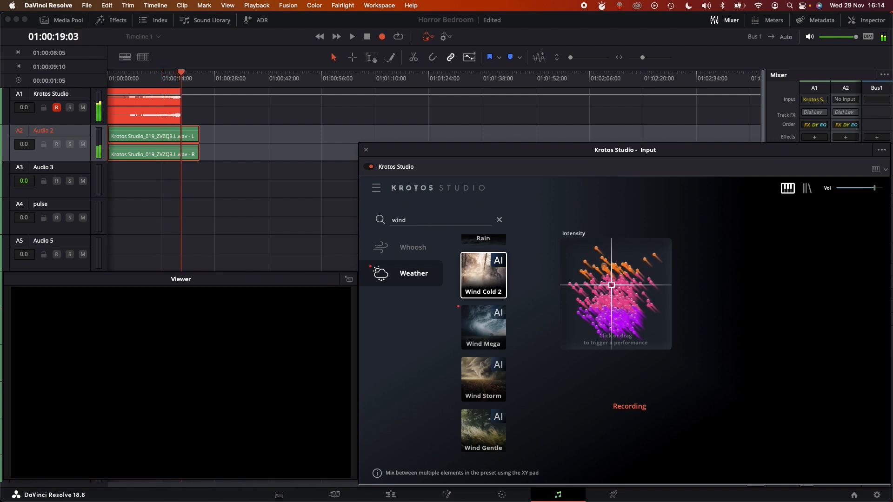
{"action": "left_click_drag", "start_coordinate": [612, 284], "coordinate": [624, 333]}
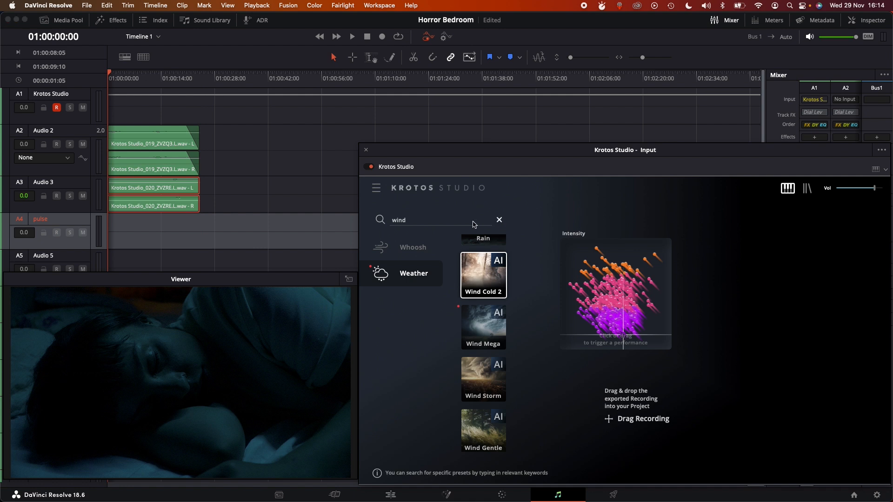
Step: Clear the wind search and load the Eerie Scene preset from the Cinematic category
{"action": "left_click", "coordinate": [499, 220]}
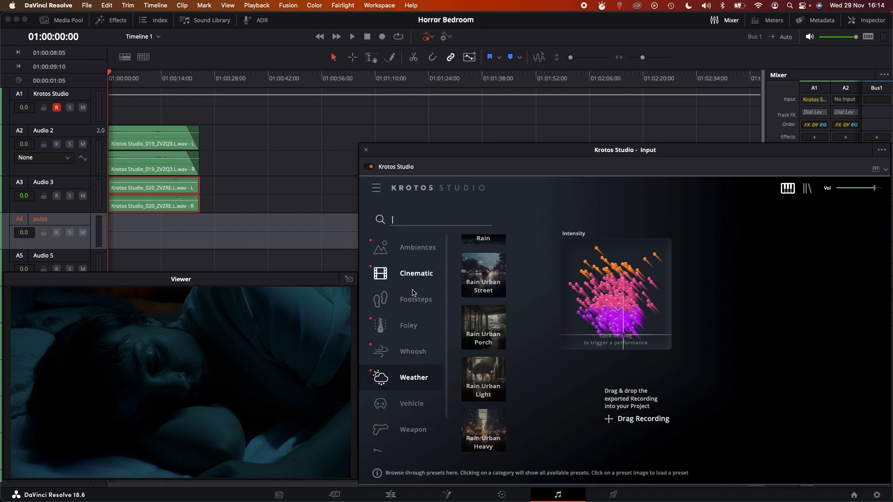
{"action": "left_click", "coordinate": [416, 273]}
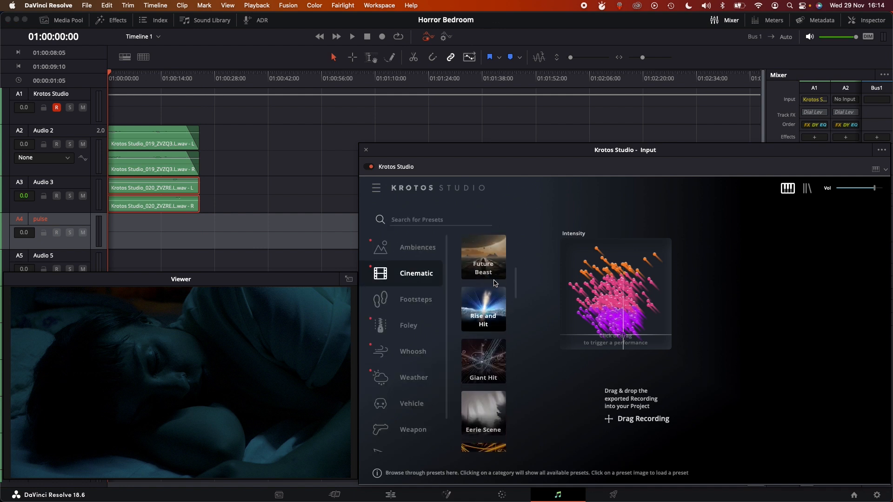
{"action": "scroll", "scroll_direction": "down", "scroll_amount": 3}
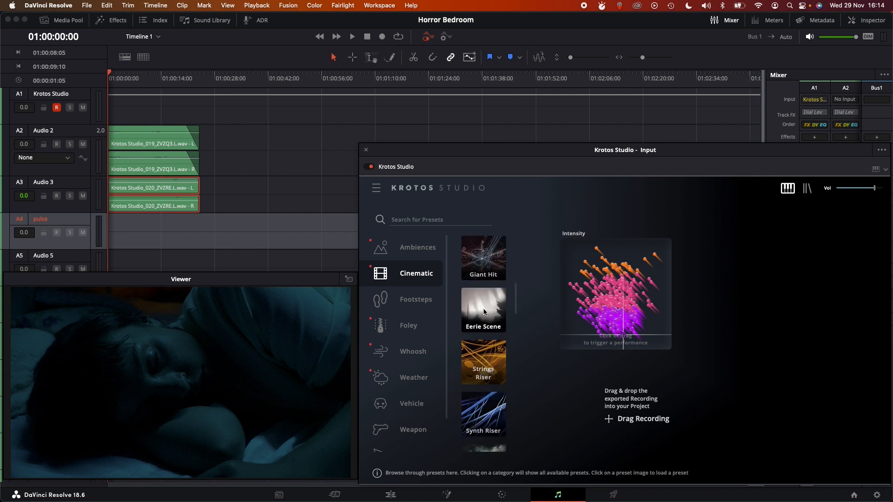
{"action": "left_click", "coordinate": [482, 309]}
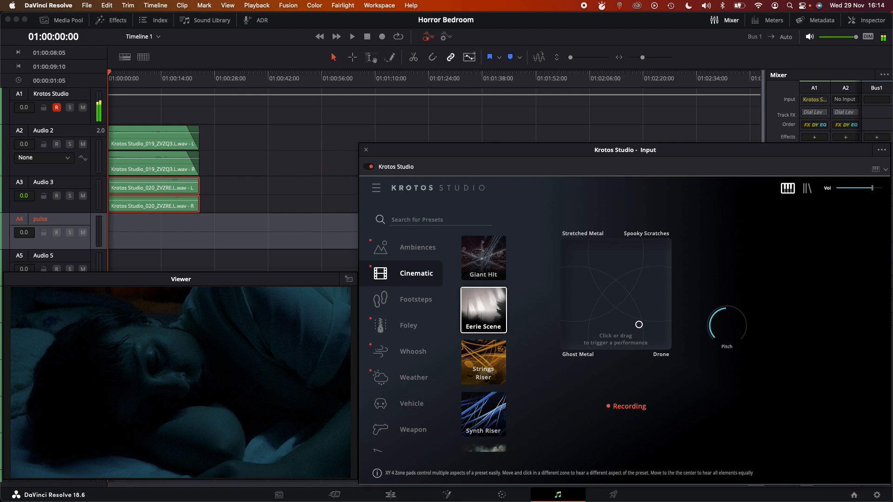
Step: Steer the Eerie Scene mix from Drone into Spooky Scratches and drop the recording on A4
{"action": "left_click_drag", "start_coordinate": [639, 325], "coordinate": [642, 304]}
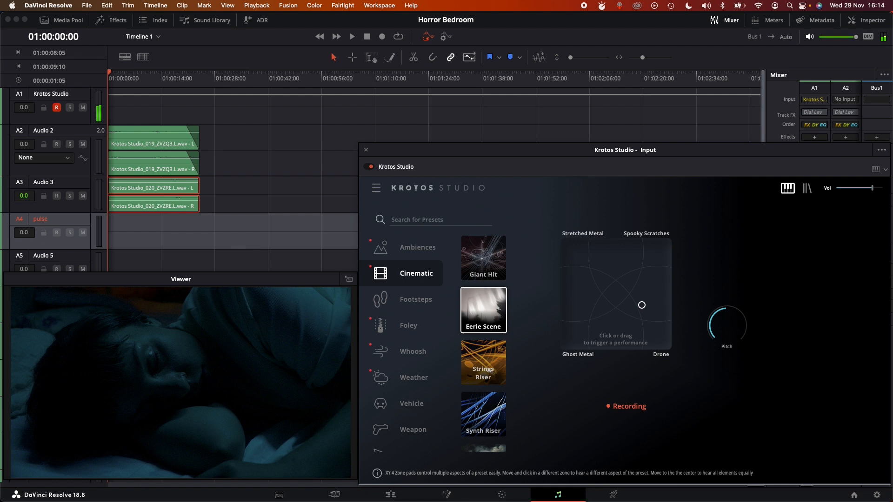
{"action": "left_click_drag", "start_coordinate": [642, 305], "coordinate": [658, 268]}
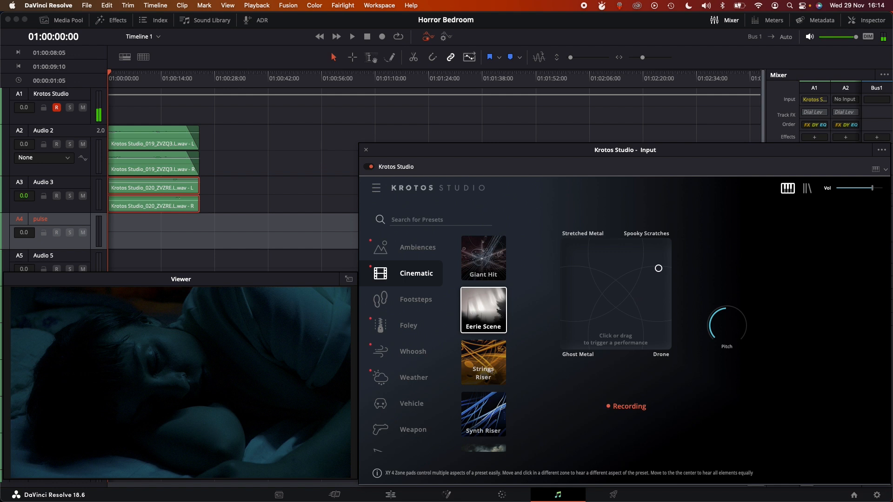
{"action": "left_click_drag", "start_coordinate": [658, 268], "coordinate": [606, 248]}
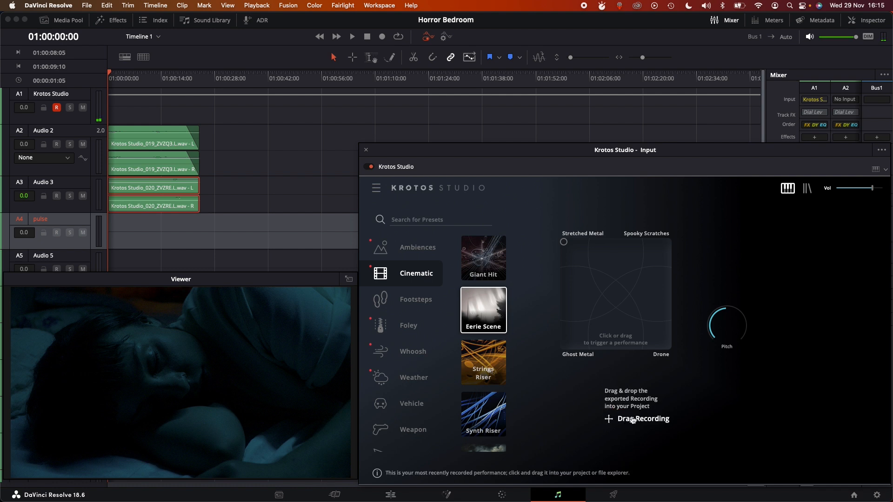
{"action": "left_click_drag", "start_coordinate": [637, 419], "coordinate": [146, 232]}
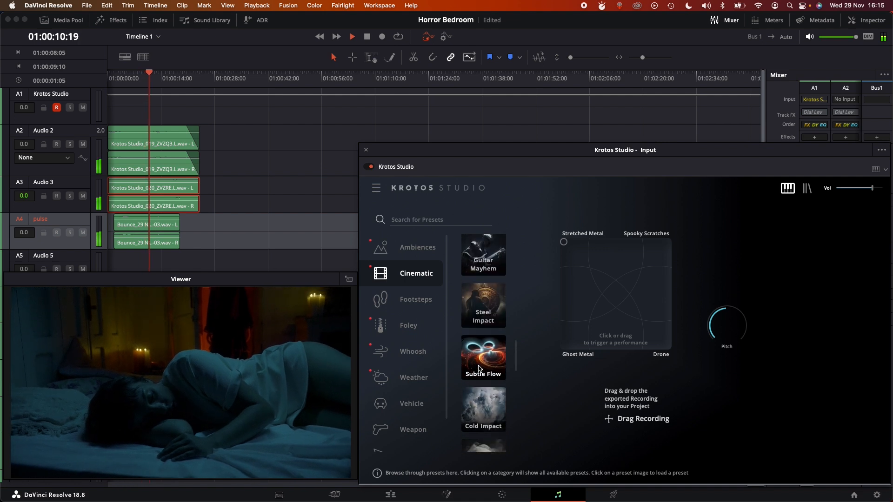
Step: Search Krotos for 'aby' and record the Ethereal Abyss drone from the timeline start
{"action": "left_click", "coordinate": [418, 246]}
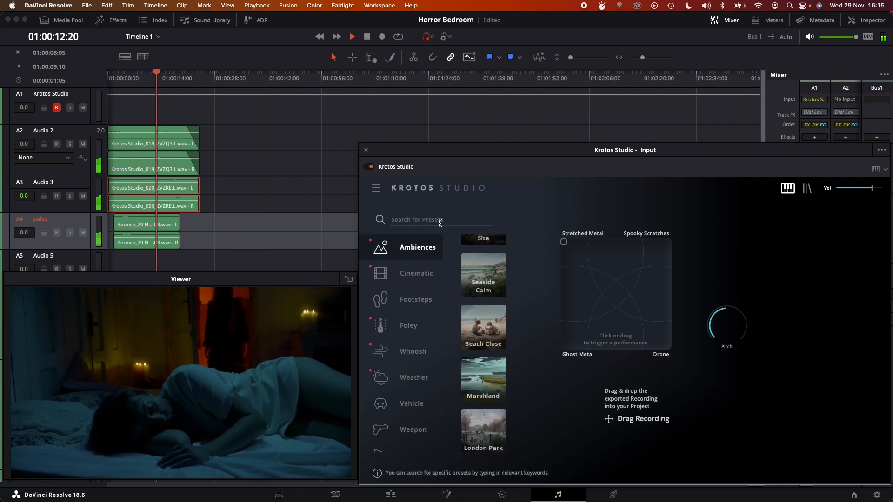
{"action": "left_click", "coordinate": [439, 220]}
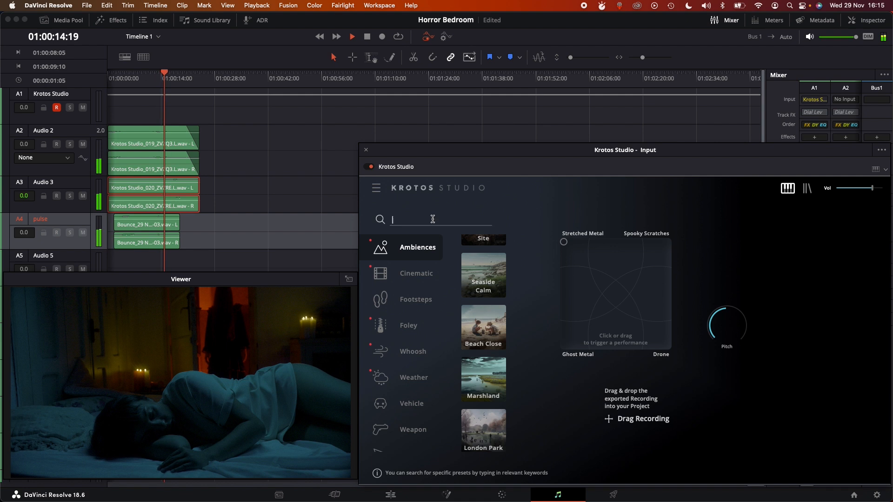
{"action": "type", "text": "aby"}
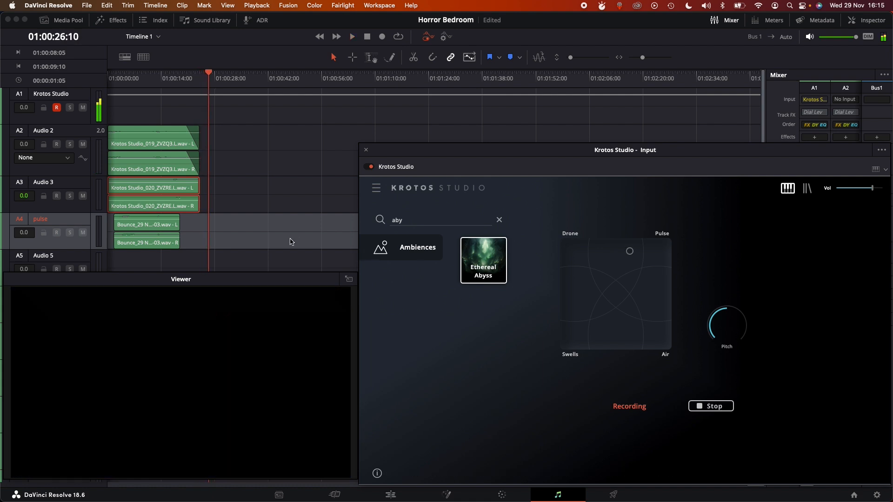
{"action": "left_click", "coordinate": [367, 37]}
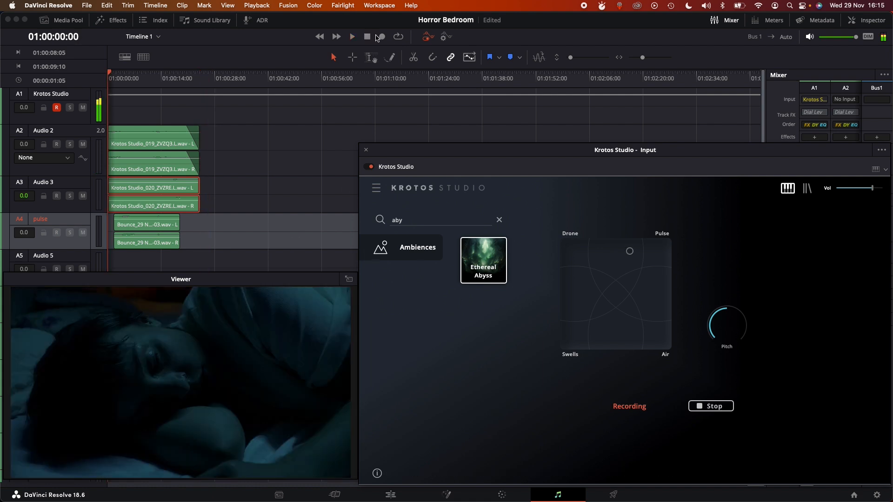
{"action": "left_click", "coordinate": [383, 36]}
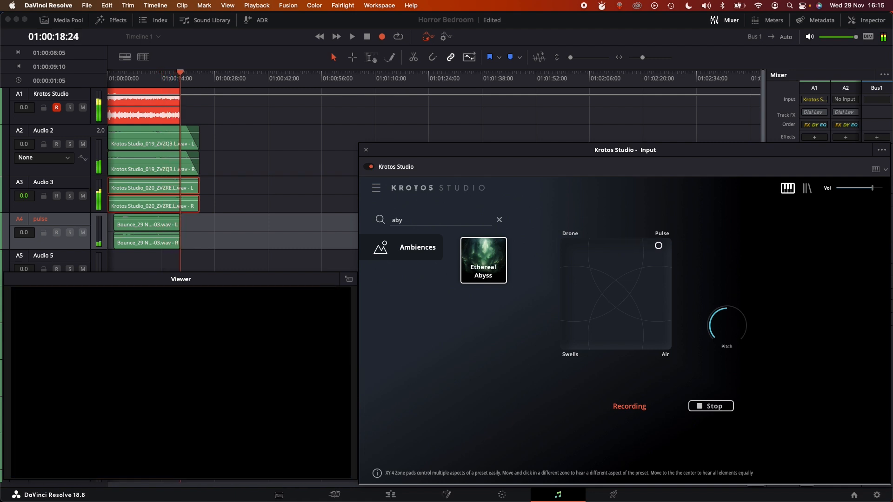
Step: Stop recording, move the Ethereal Abyss clip down to Audio 5, and clear the search
{"action": "left_click", "coordinate": [711, 406]}
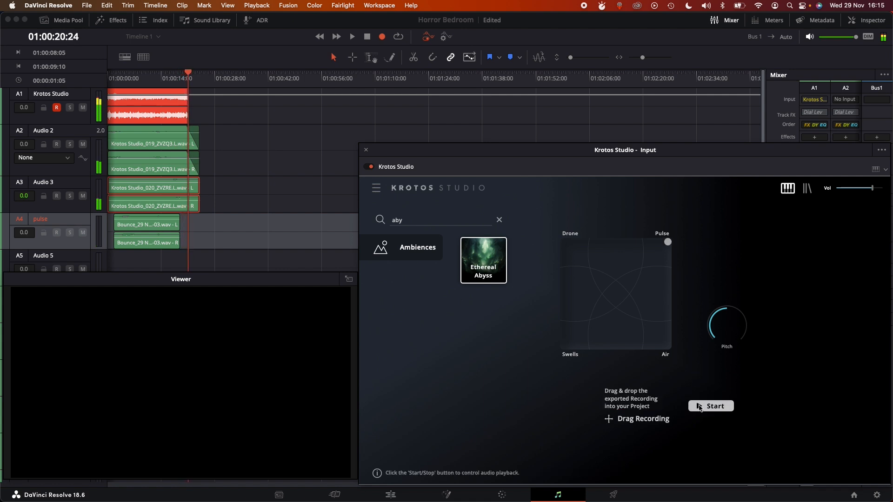
{"action": "left_click", "coordinate": [710, 406]}
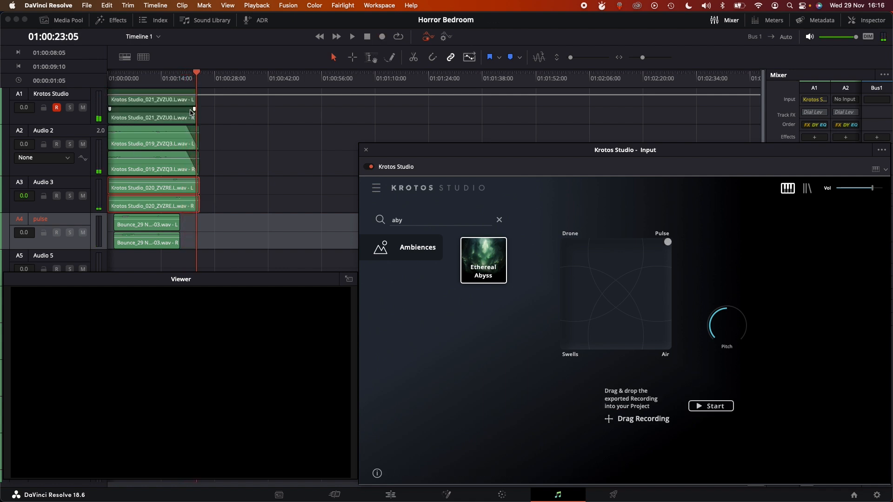
{"action": "left_click_drag", "start_coordinate": [151, 108], "coordinate": [151, 261]}
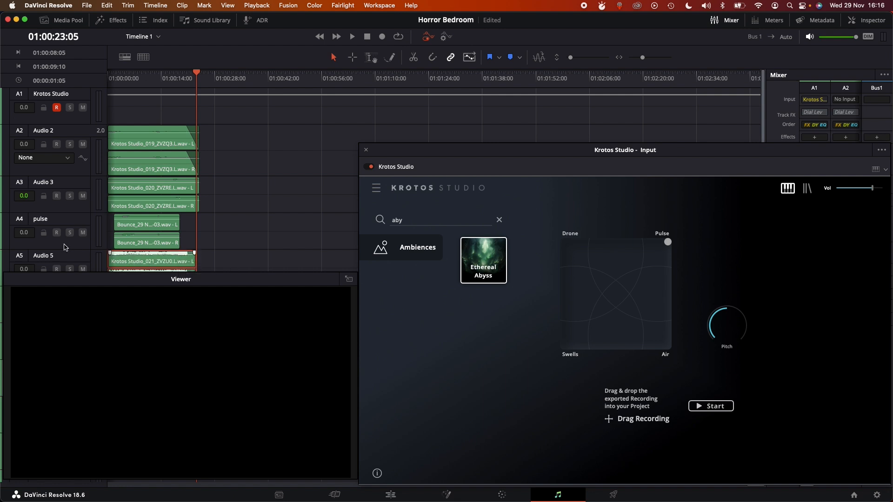
{"action": "left_click", "coordinate": [498, 220]}
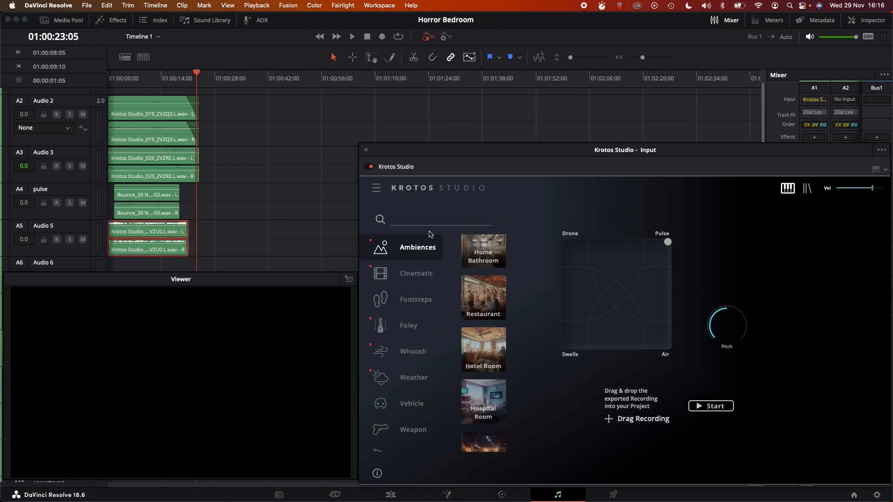
Step: Search 'hit' in Cinematic, record a Morbid Hit take onto Audio 6, and load Metal Hit
{"action": "left_click", "coordinate": [416, 273]}
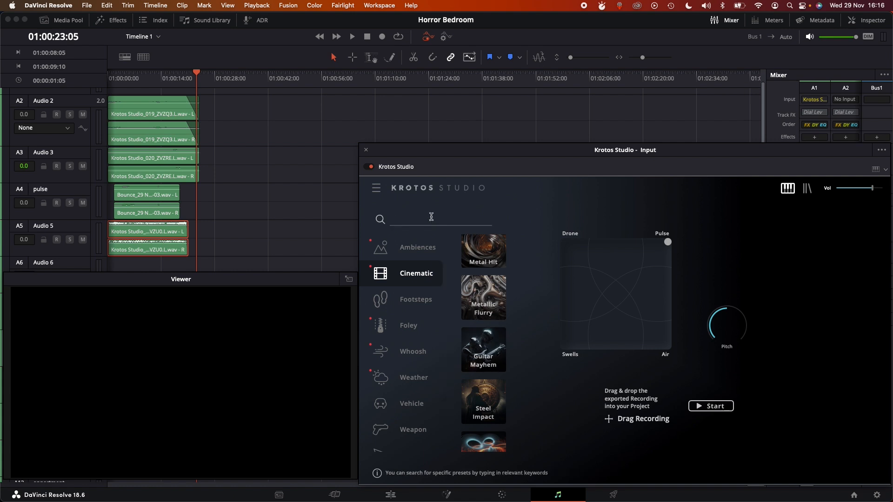
{"action": "type", "text": "hit"}
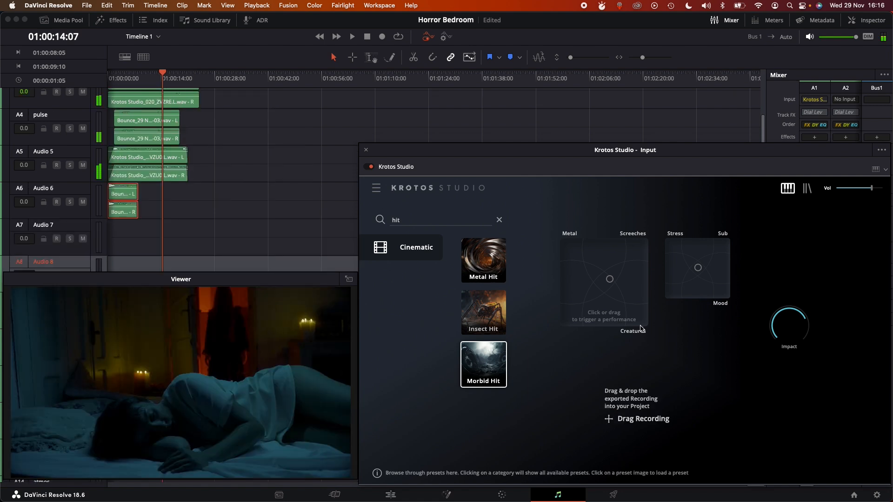
{"action": "left_click", "coordinate": [483, 261]}
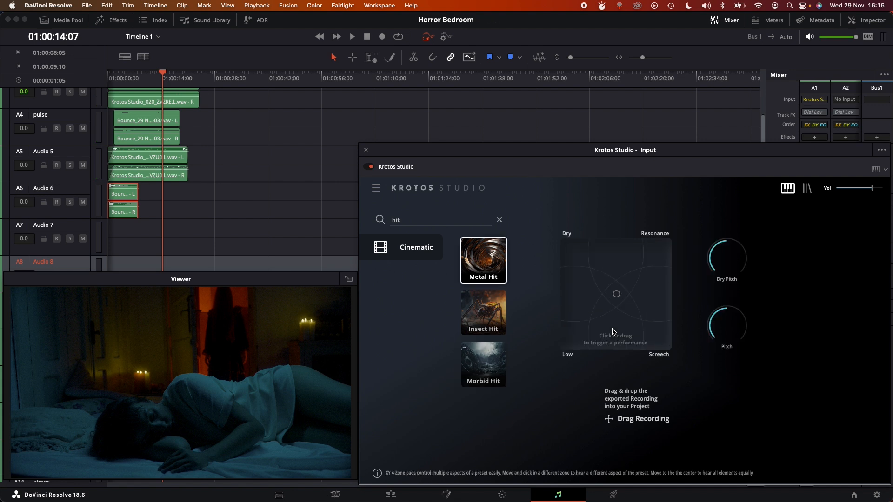
{"action": "left_click", "coordinate": [609, 346]}
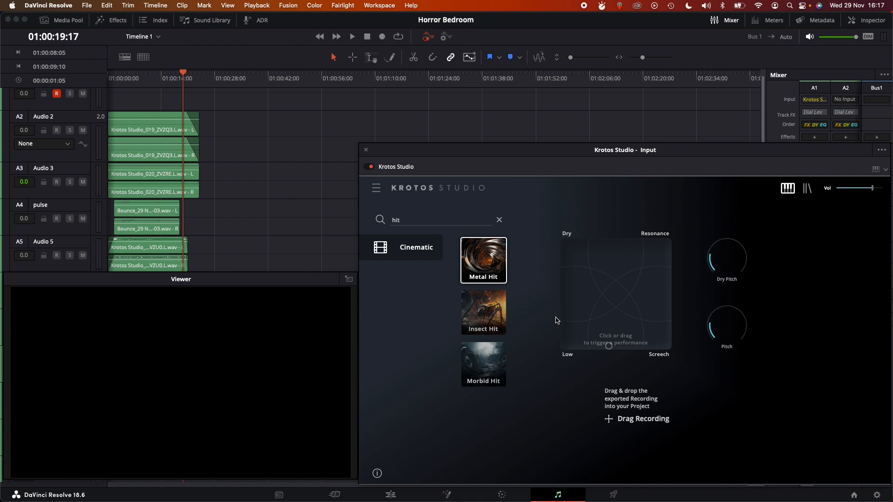
Step: Clear the hit search and pick Atomic Braaam for hit takes on Audio 7, 8 and 9
{"action": "left_click", "coordinate": [564, 310]}
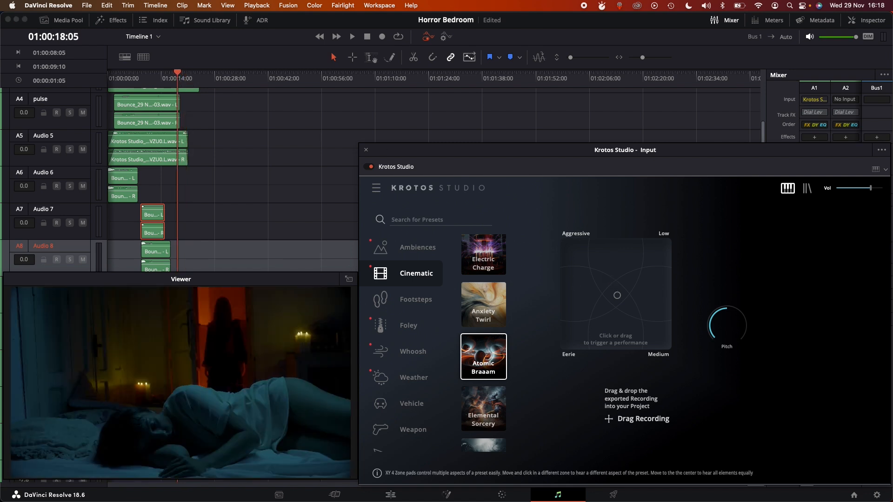
{"action": "left_click", "coordinate": [616, 295]}
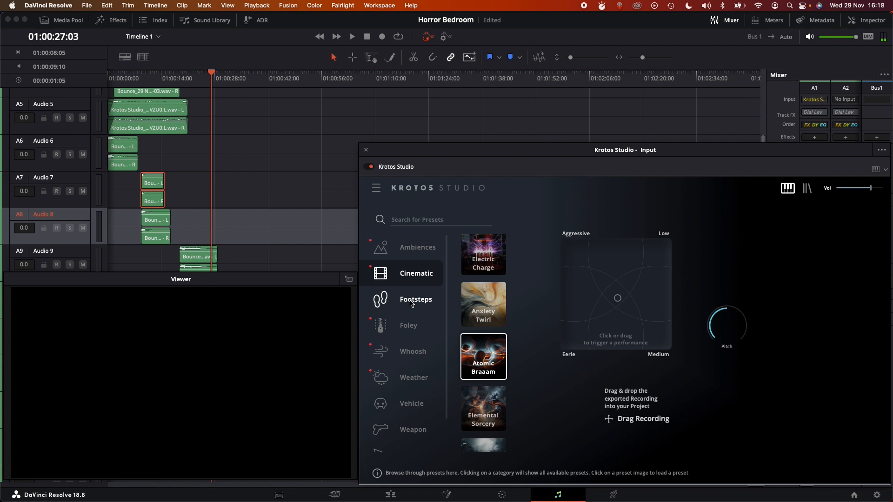
Step: Record the Dark Entry preset swept toward Scream, then play back the layered soundtrack
{"action": "scroll", "scroll_direction": "down", "scroll_amount": 3}
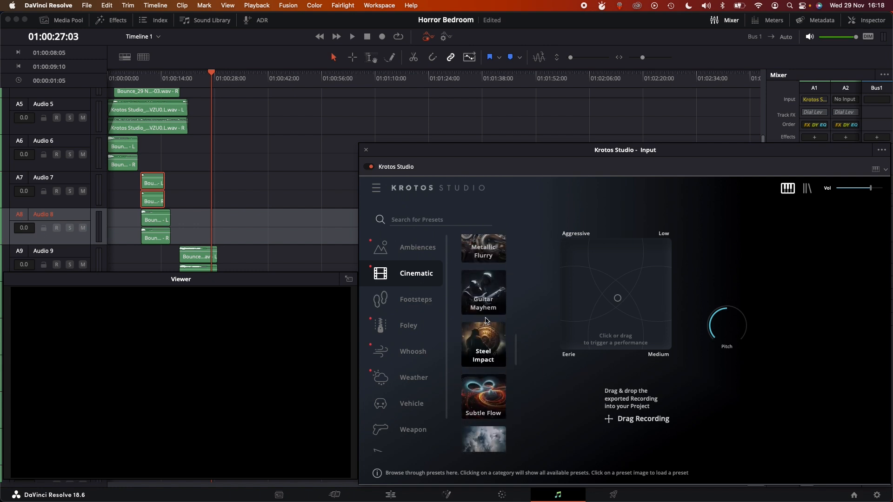
{"action": "scroll", "scroll_direction": "down", "scroll_amount": 3}
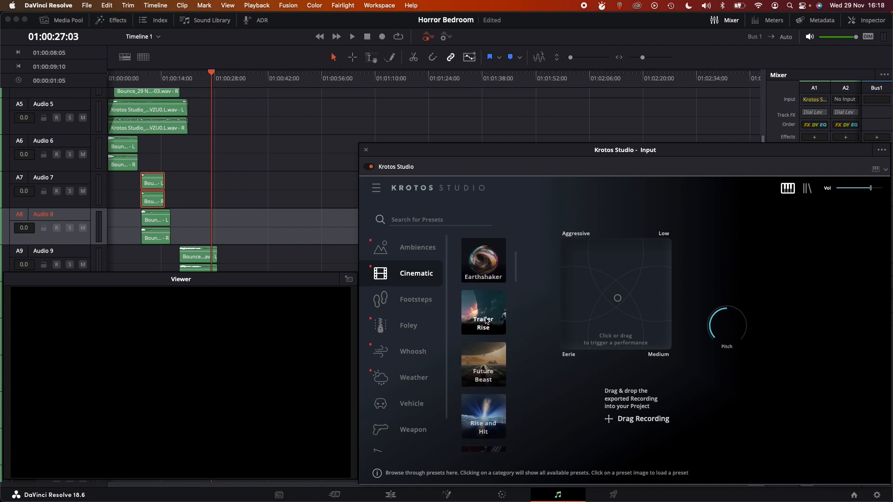
{"action": "left_click", "coordinate": [483, 312]}
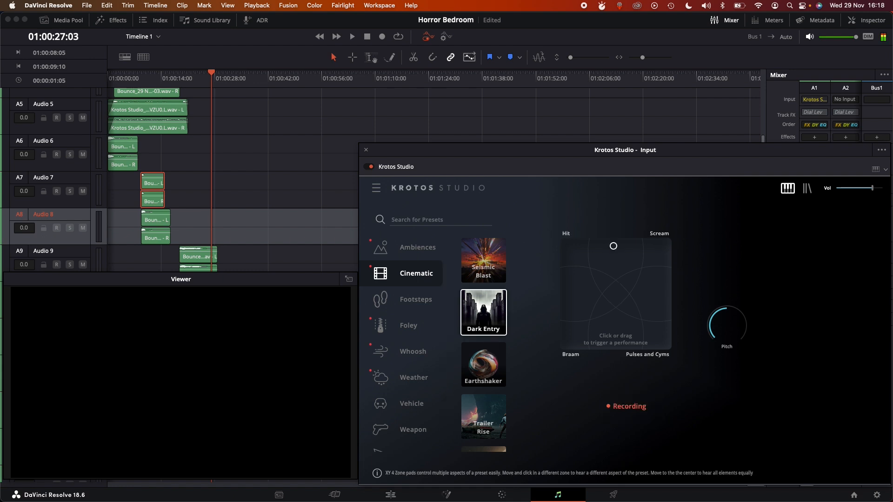
{"action": "left_click_drag", "start_coordinate": [613, 246], "coordinate": [647, 241]}
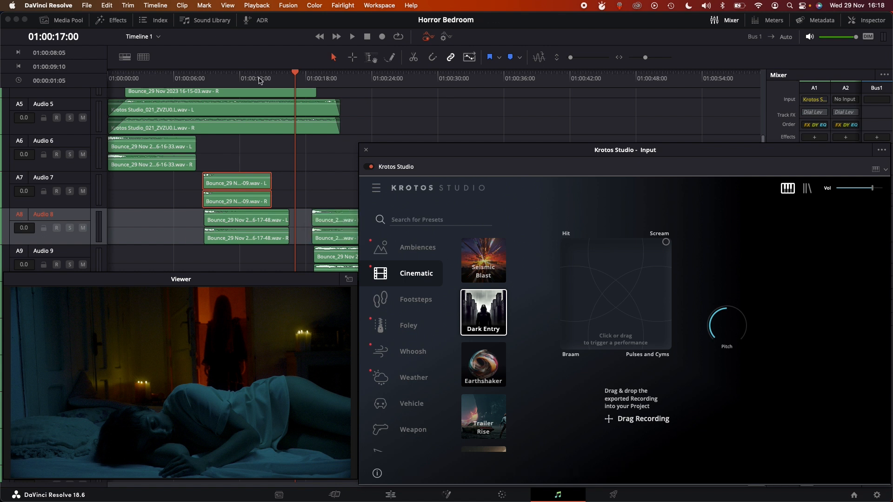
{"action": "left_click", "coordinate": [352, 37]}
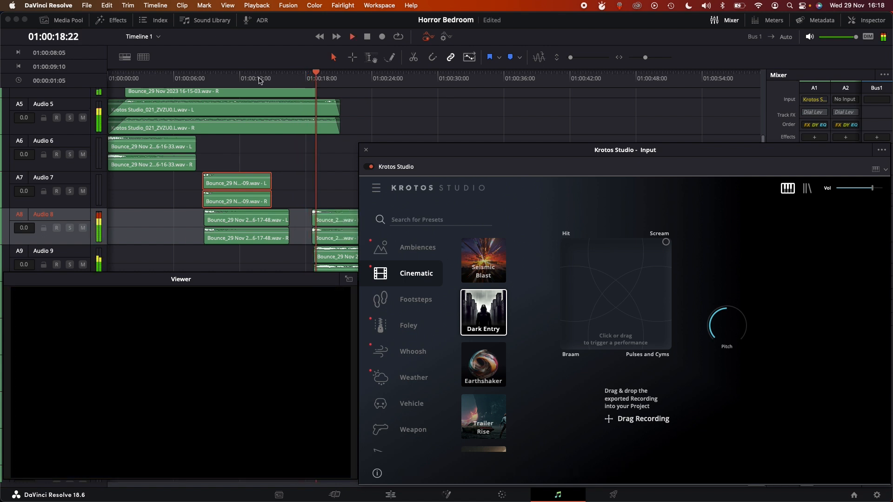